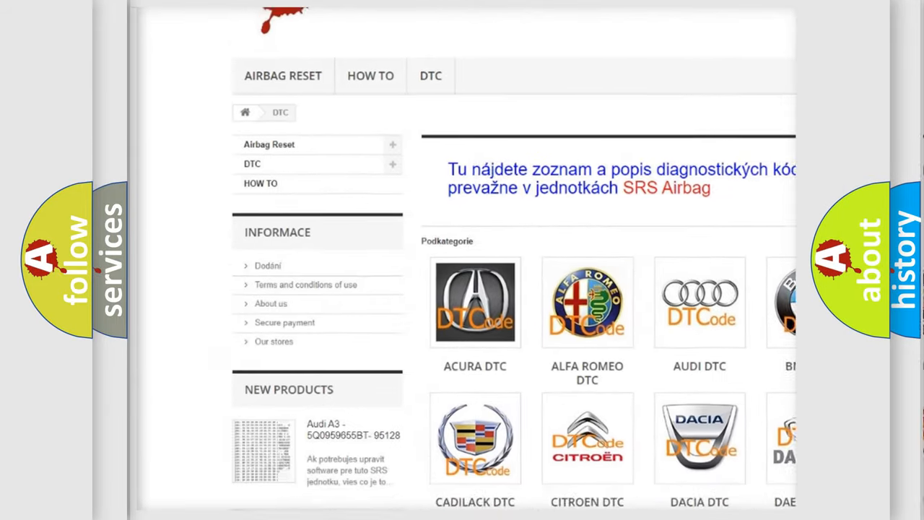
{"action": "scroll", "scroll_direction": "down", "scroll_amount": 3}
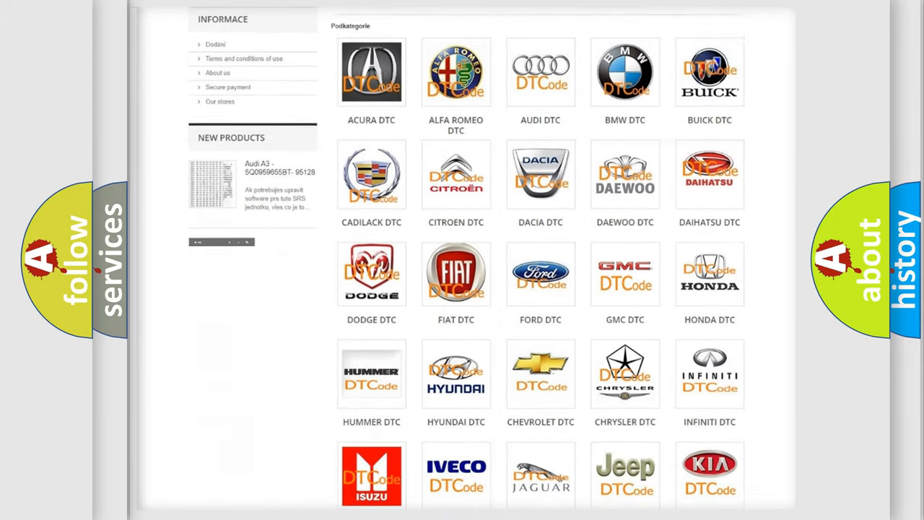
{"action": "scroll", "scroll_direction": "down", "scroll_amount": 3}
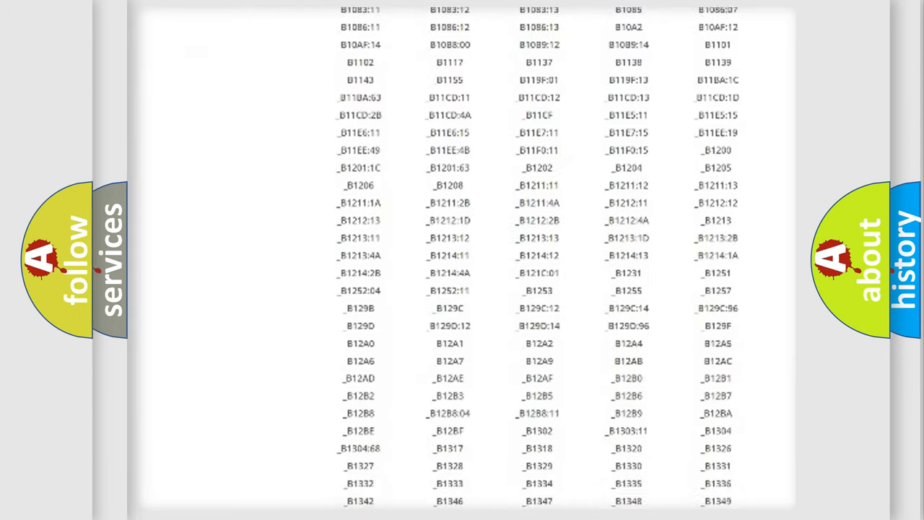
{"action": "scroll", "scroll_direction": "down", "scroll_amount": 3}
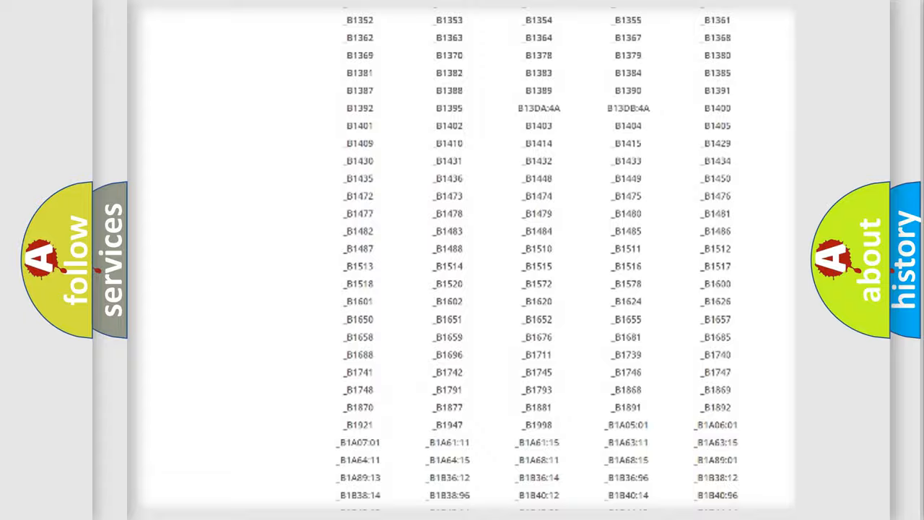